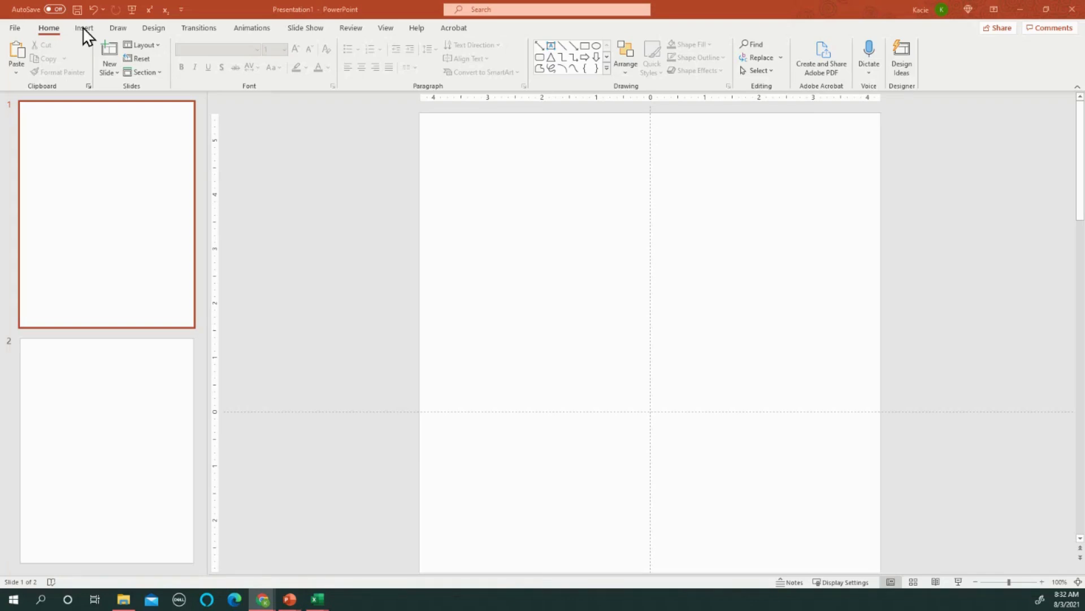
- Insert a table with 20 columns and 20 rows onto the first slide
left_click(48, 58)
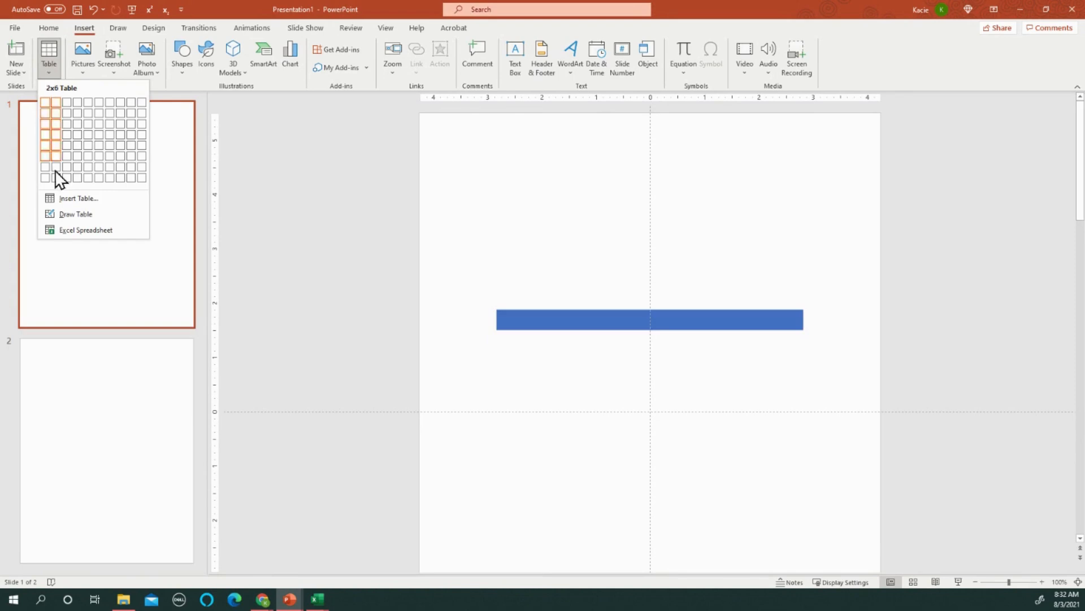
left_click(78, 198)
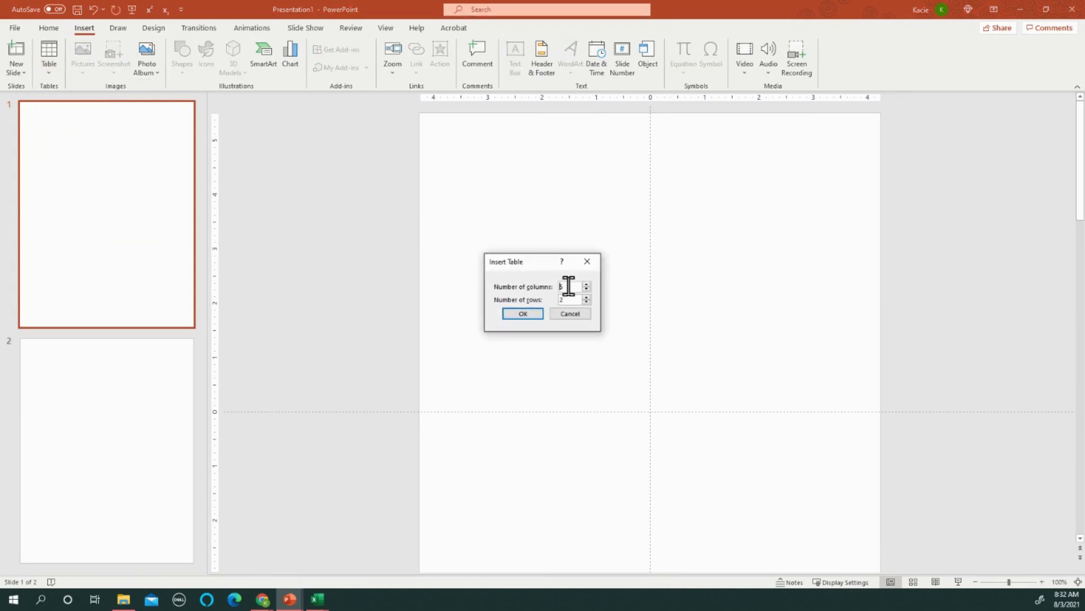
type("20")
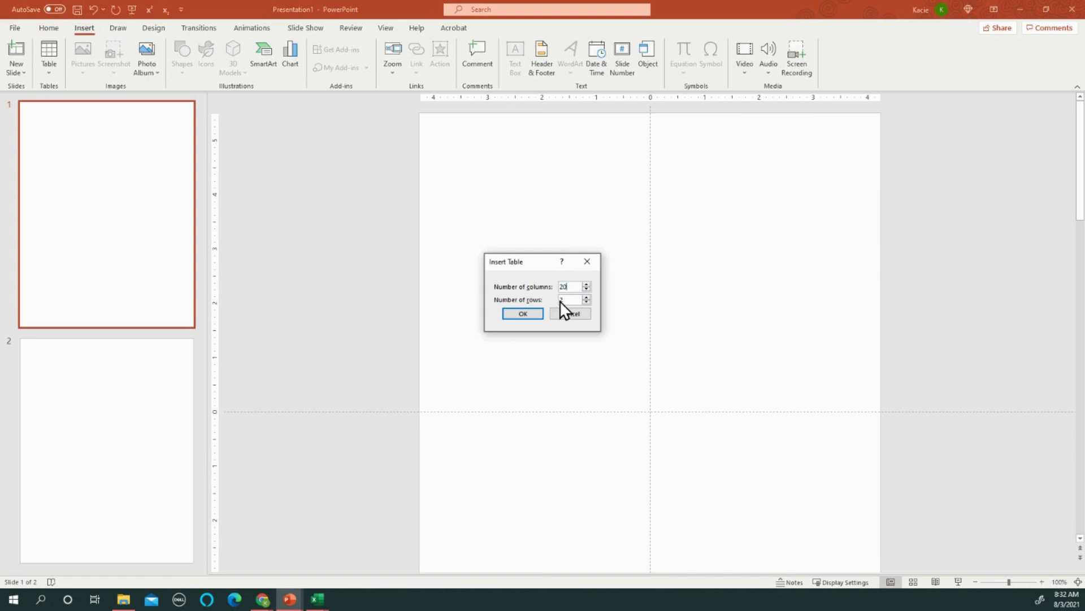
type("0")
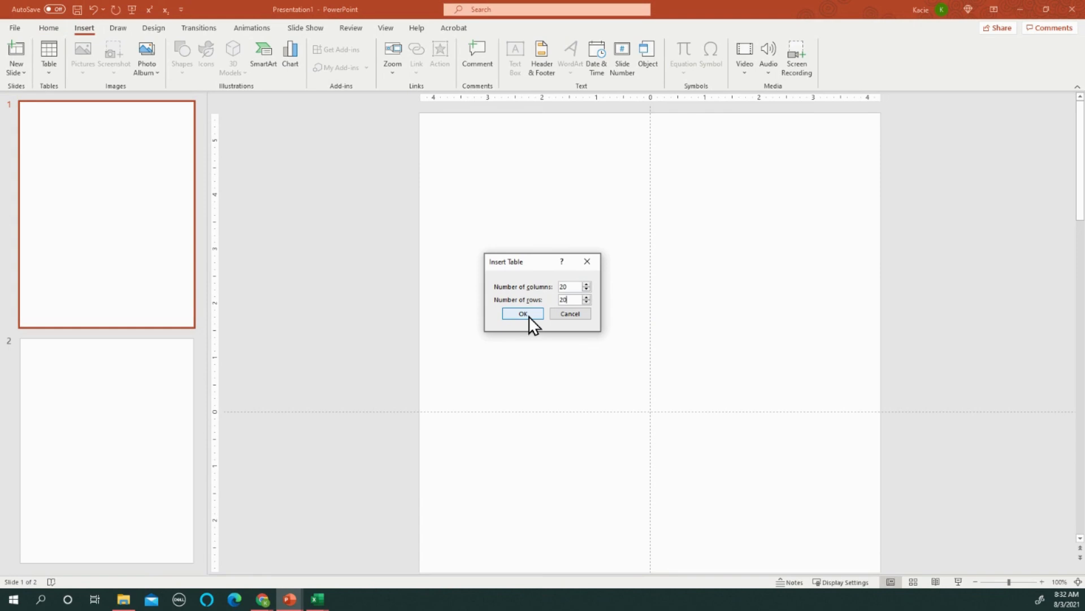
left_click(522, 314)
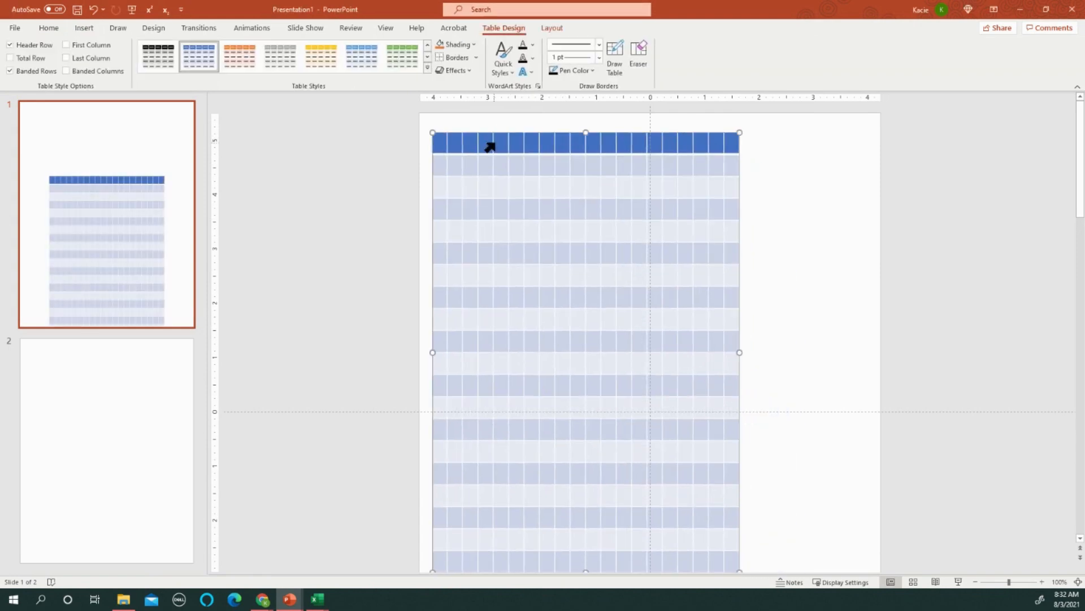
- Apply the No Style, Table Grid table style for plain black cell borders
left_click(157, 56)
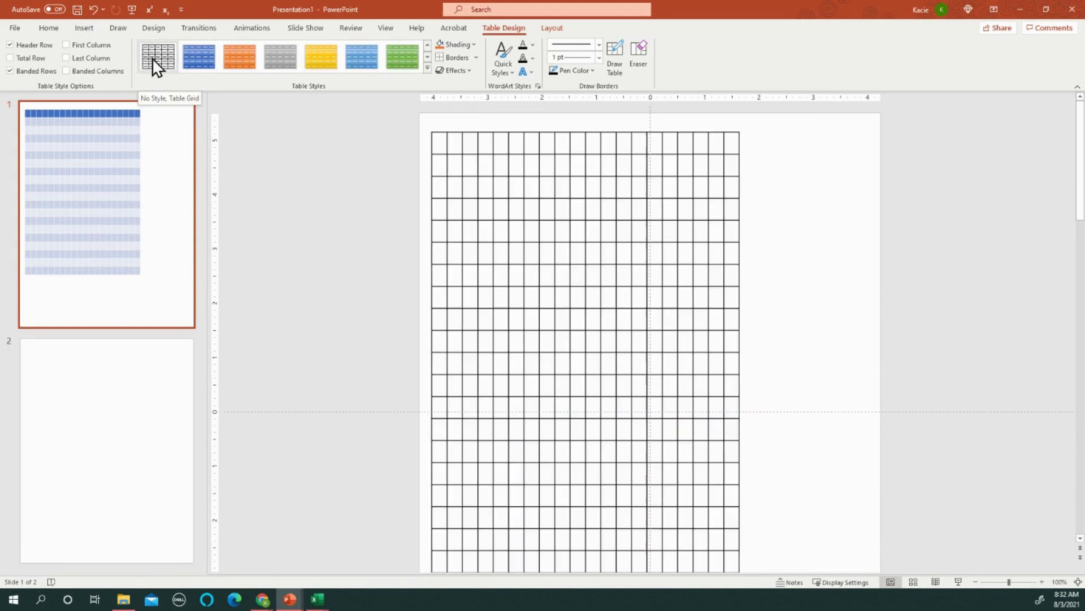
left_click(157, 57)
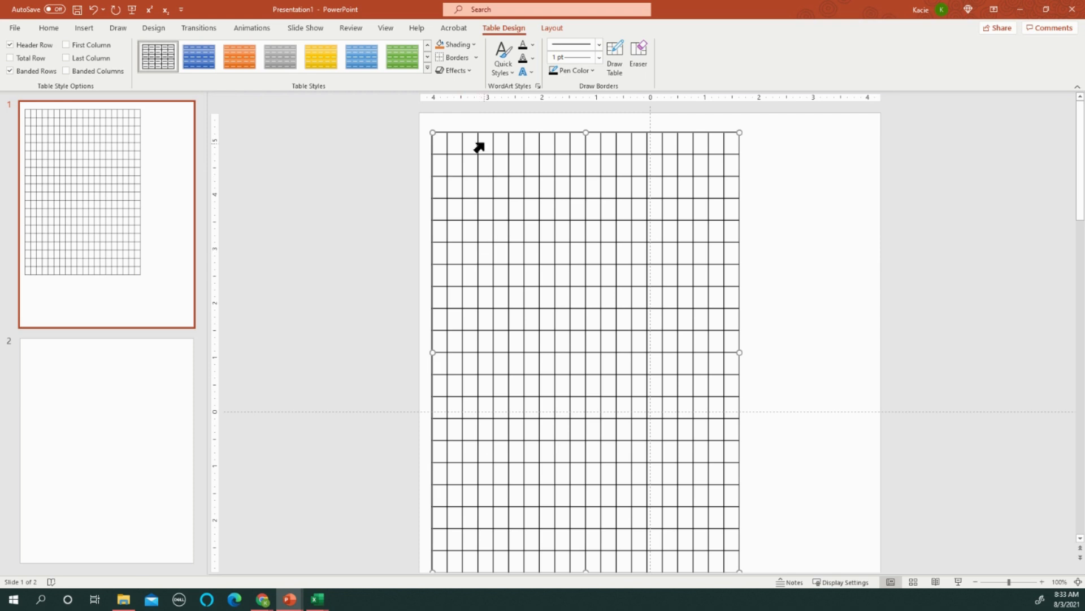
- Open the table Layout settings to size the grid to 4.56 inches with 0.23-inch cells
left_click(551, 27)
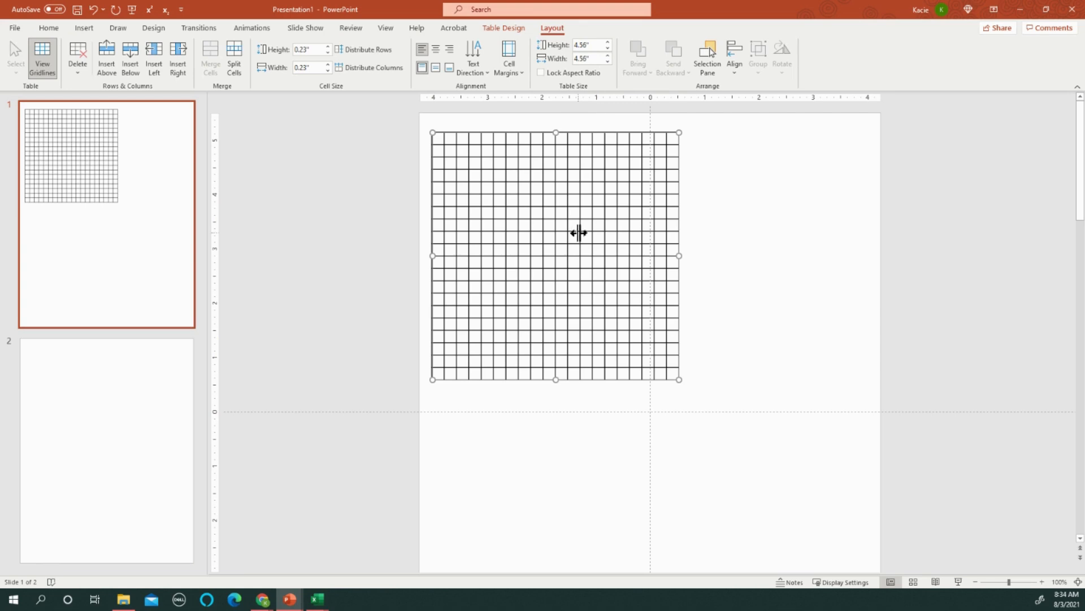
mouse_move(532, 235)
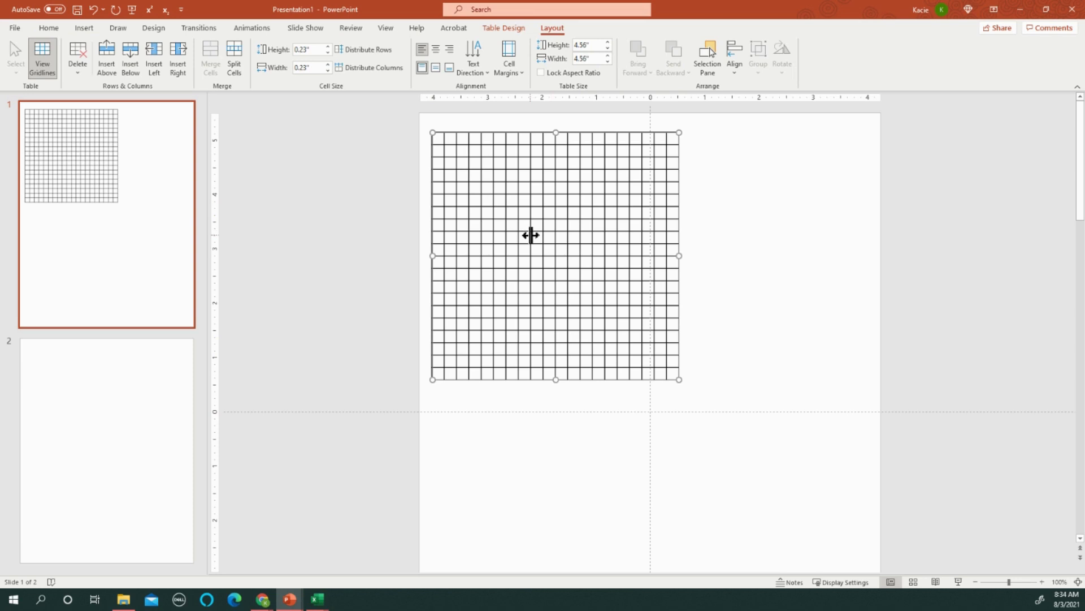
mouse_move(478, 132)
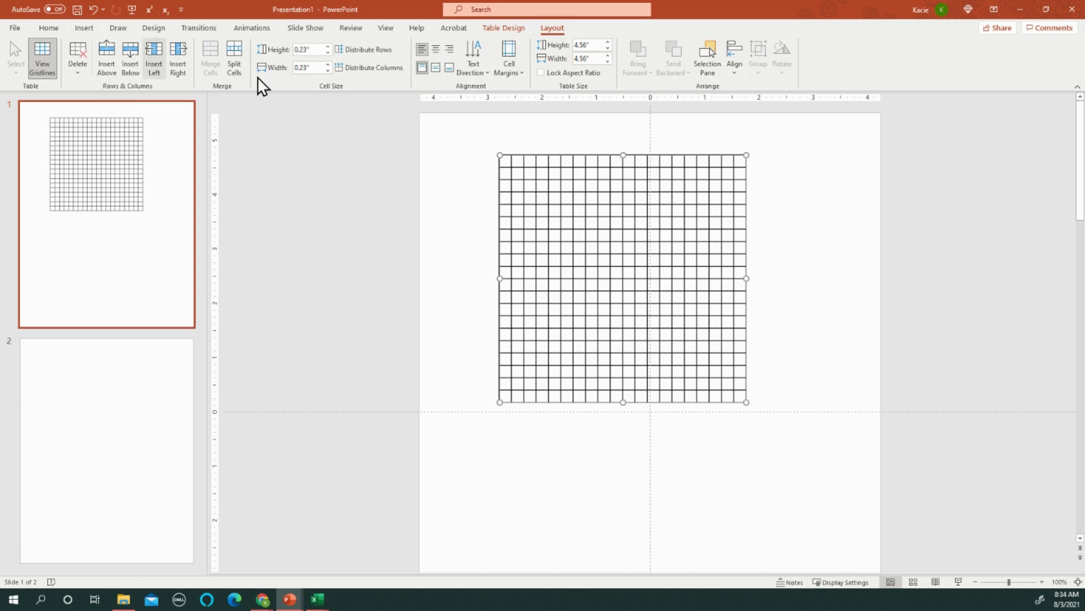
- Drag the grid downward toward the centre of the slide
left_click_drag(615, 140, 614, 426)
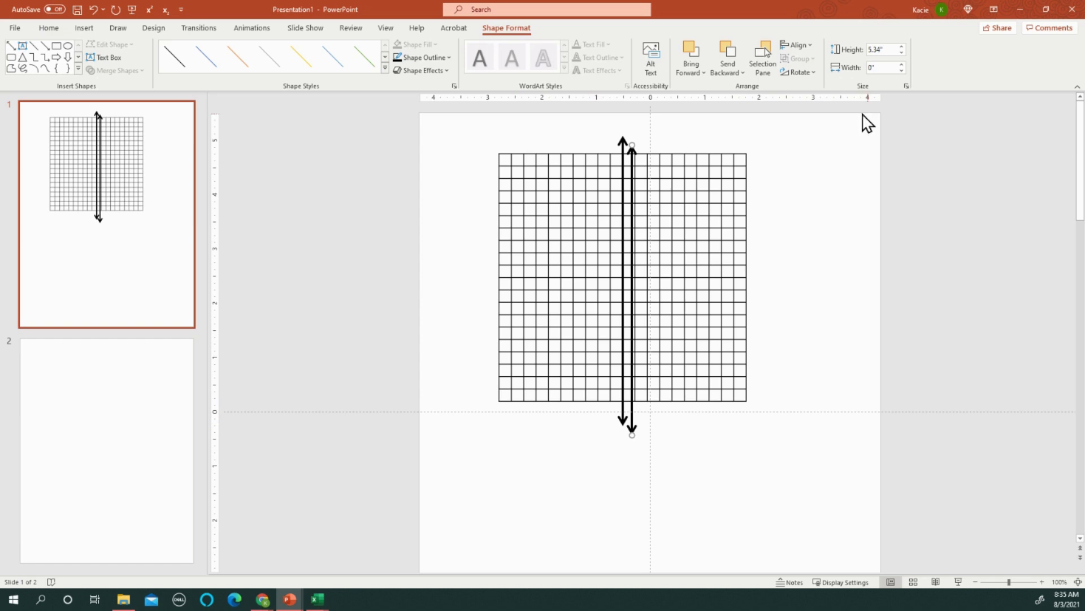
mouse_move(798, 72)
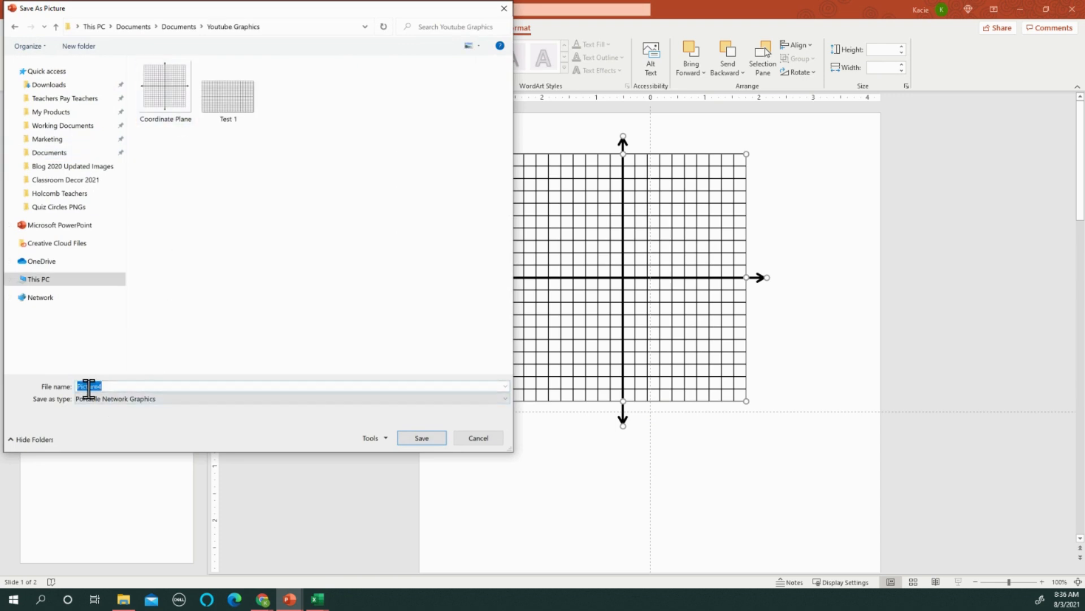
- Name the coordinate-plane PNG export starting with 'Coord'
type("Coord")
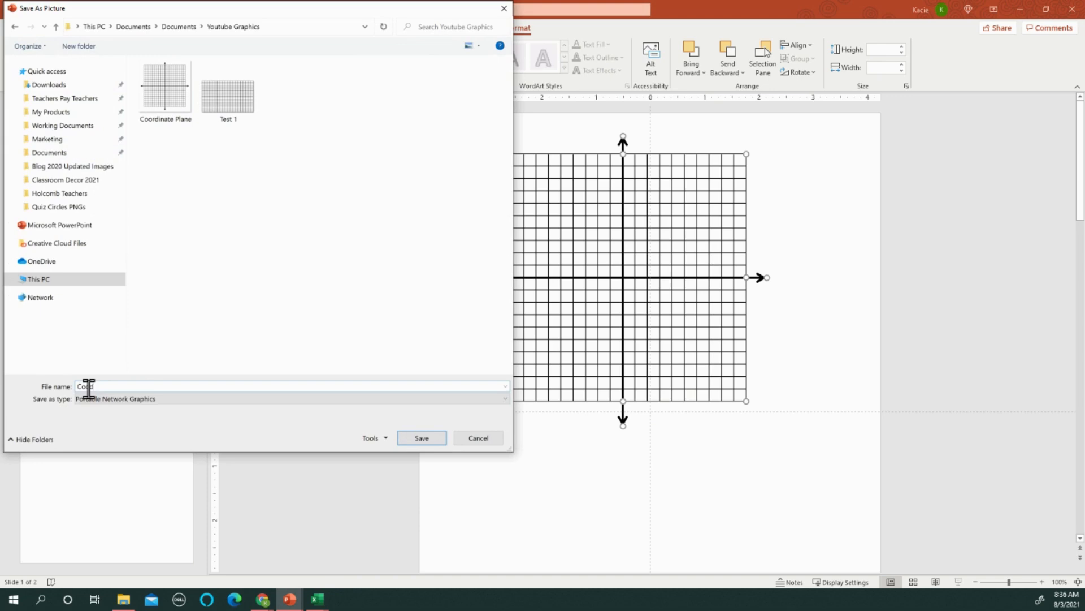